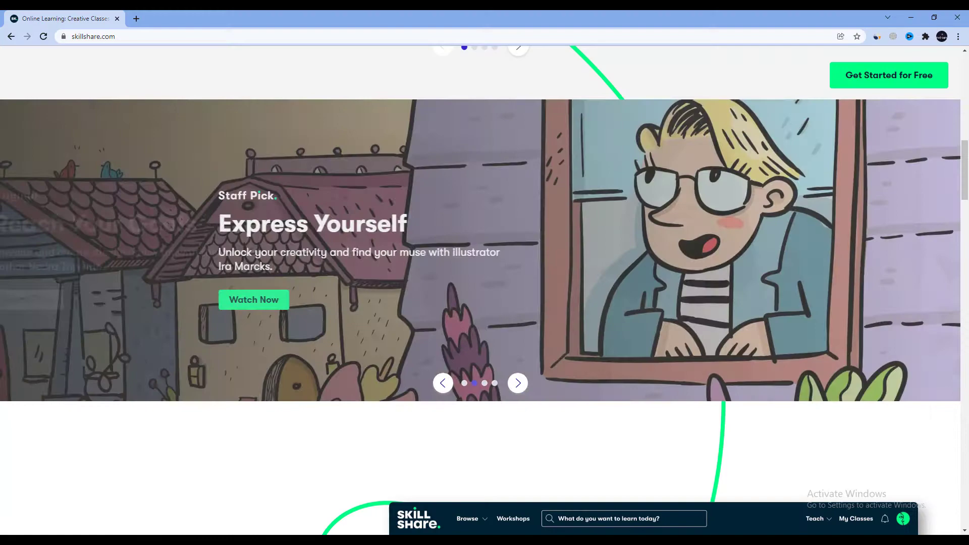
# - Cycle the banner past Express Yourself and Design Your Creative Space to Create Easy Peasy Palettes
pyautogui.click(517, 383)
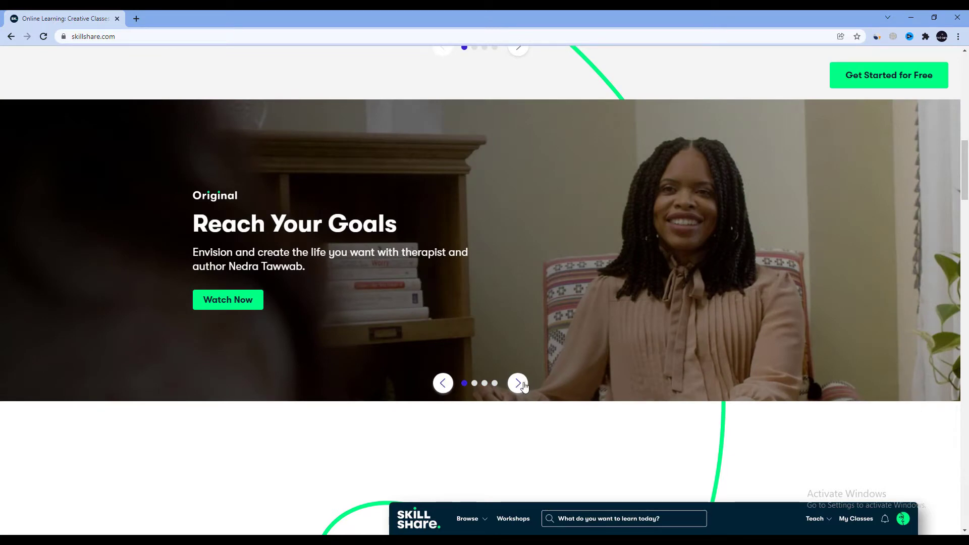
pyautogui.click(517, 382)
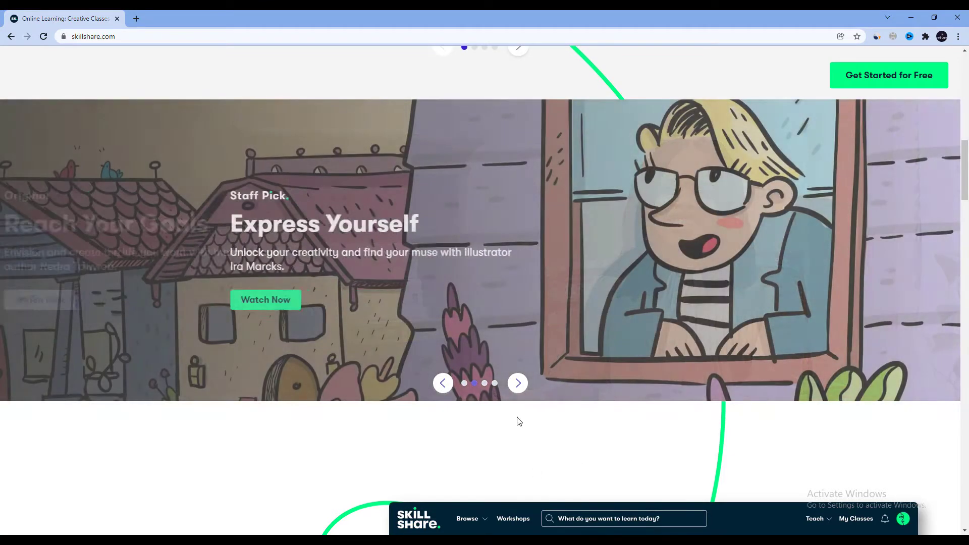
pyautogui.click(517, 384)
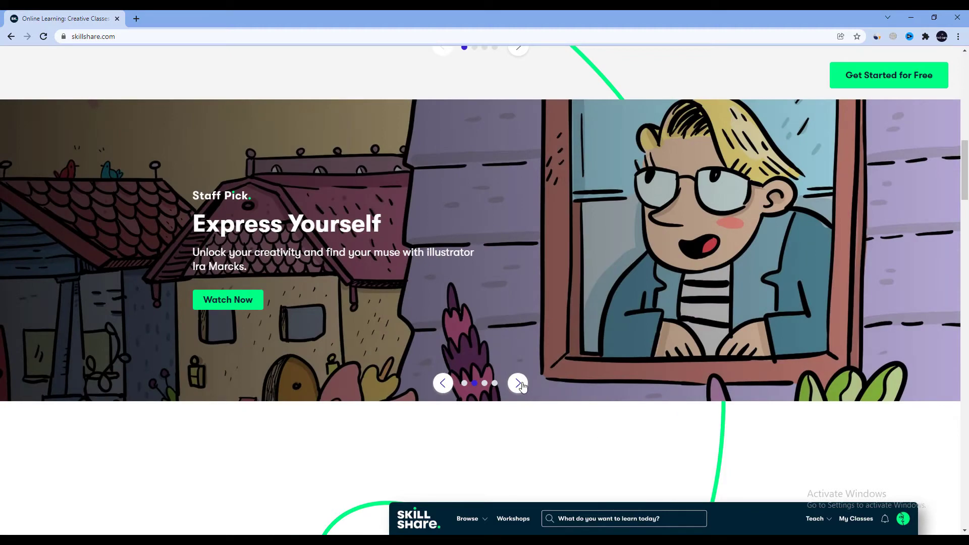
pyautogui.click(518, 383)
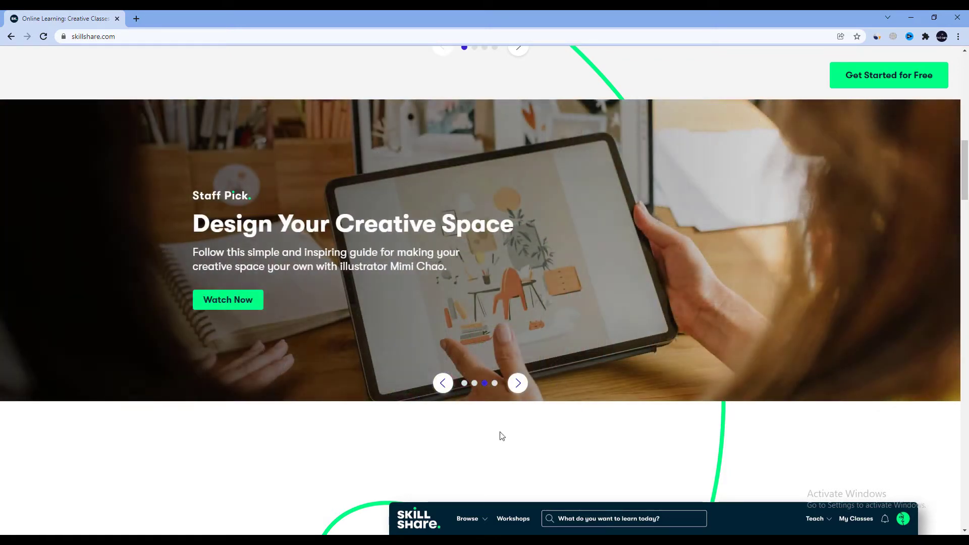
pyautogui.click(518, 382)
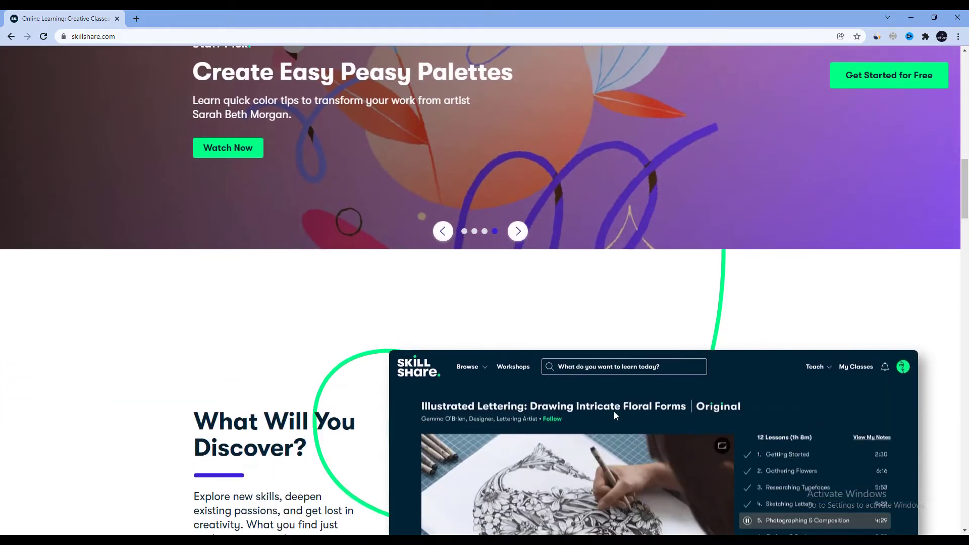
# - Scroll past Membership With Meaning to the Discover Lifelong Learning class categories
pyautogui.scroll(-3)
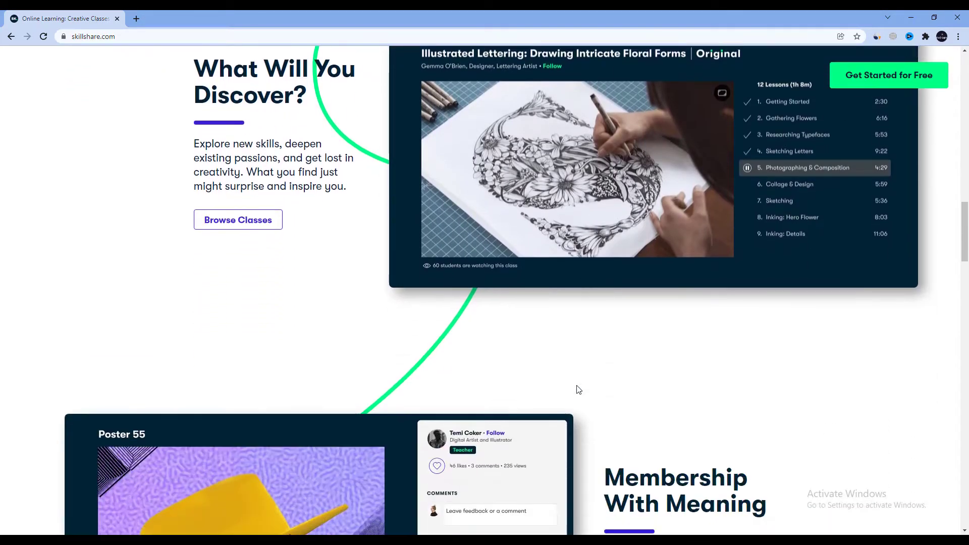
pyautogui.scroll(-3)
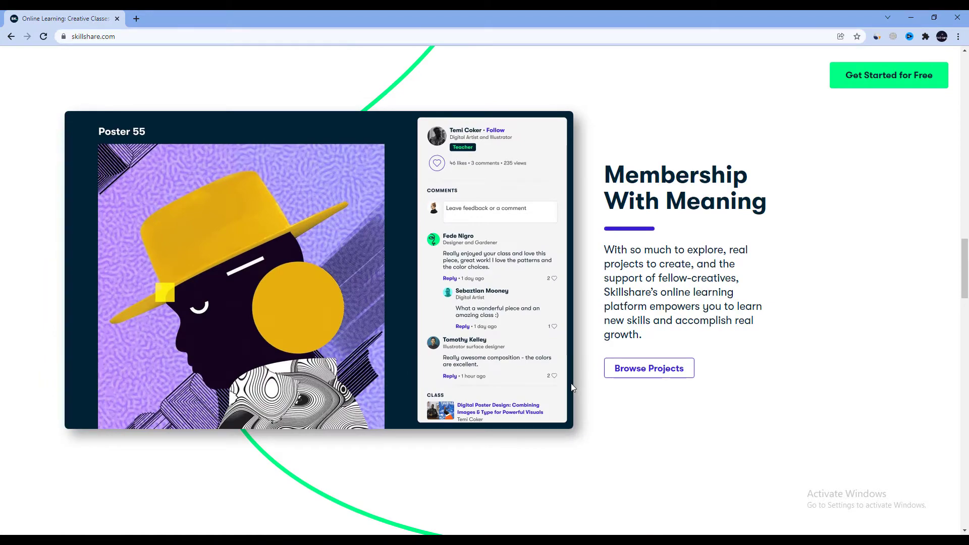
pyautogui.scroll(-3)
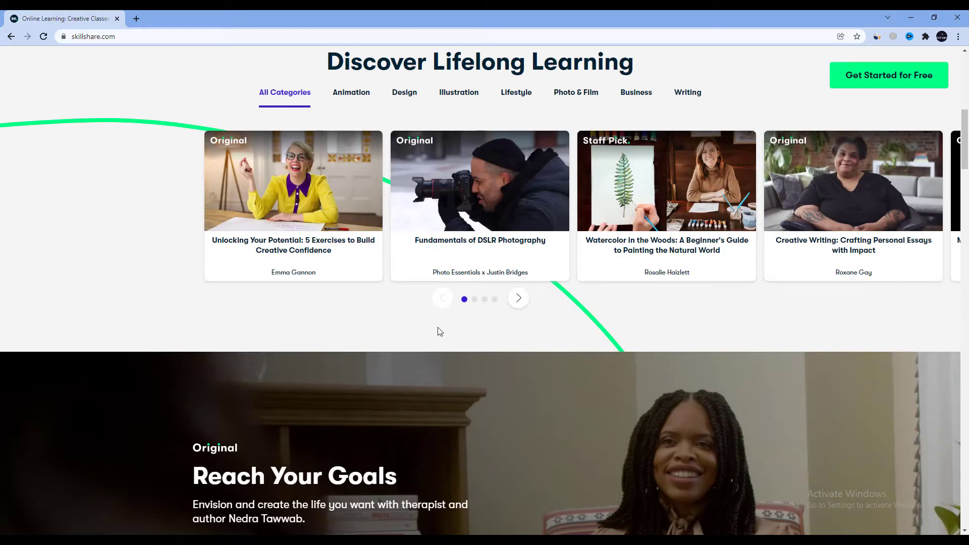
# - Scroll down to the Discover Lifelong Learning category tabs
pyautogui.scroll(-3)
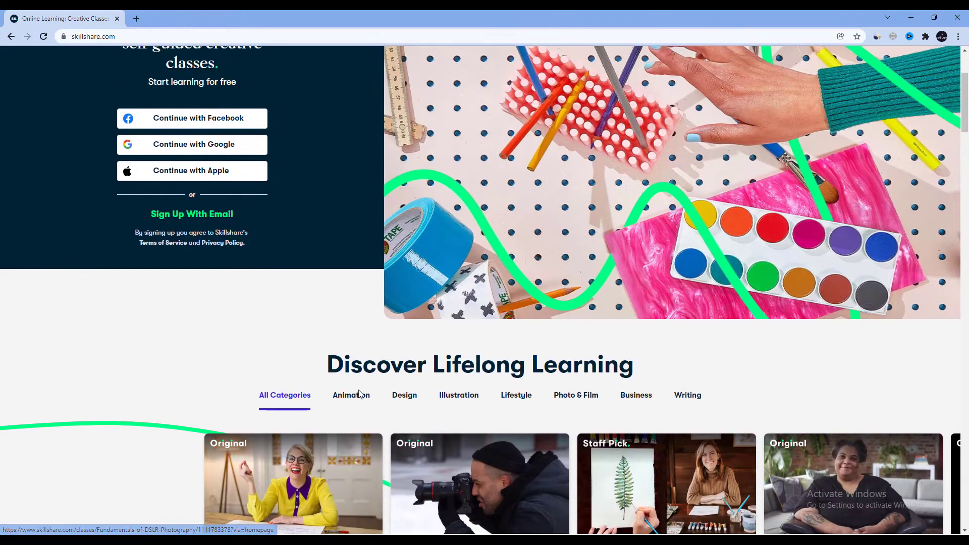
pyautogui.scroll(-3)
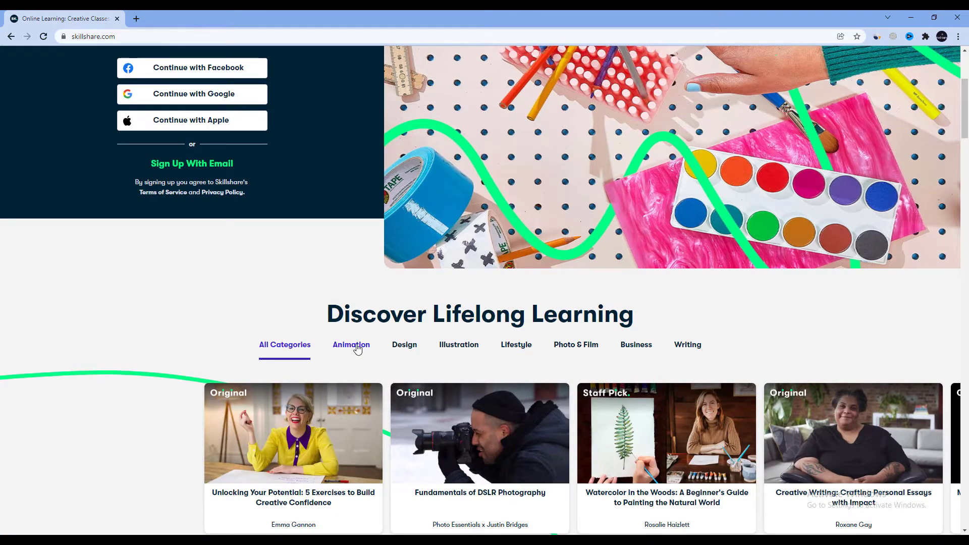
pyautogui.scroll(-3)
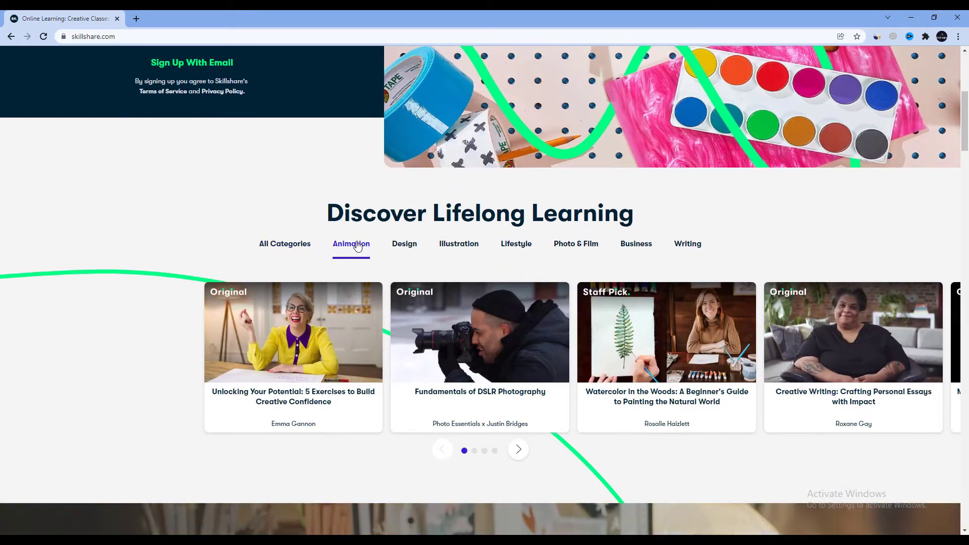
# - Switch the class listings through Design and Lifestyle to the next category
pyautogui.click(404, 244)
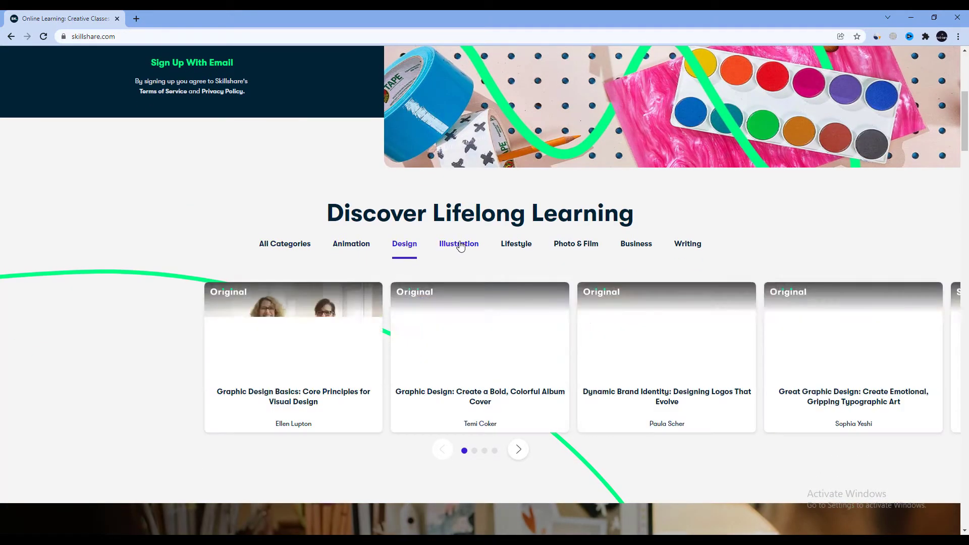
pyautogui.click(516, 244)
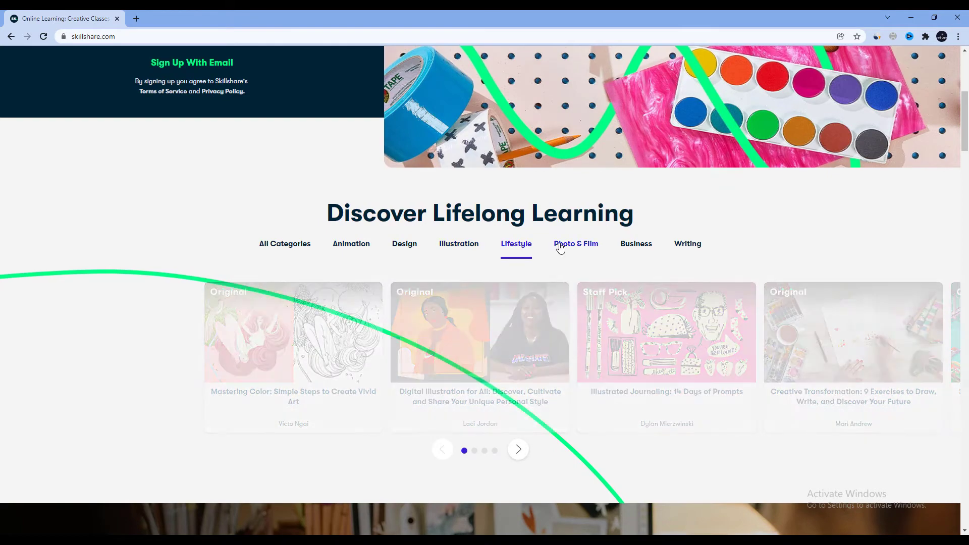
pyautogui.click(635, 243)
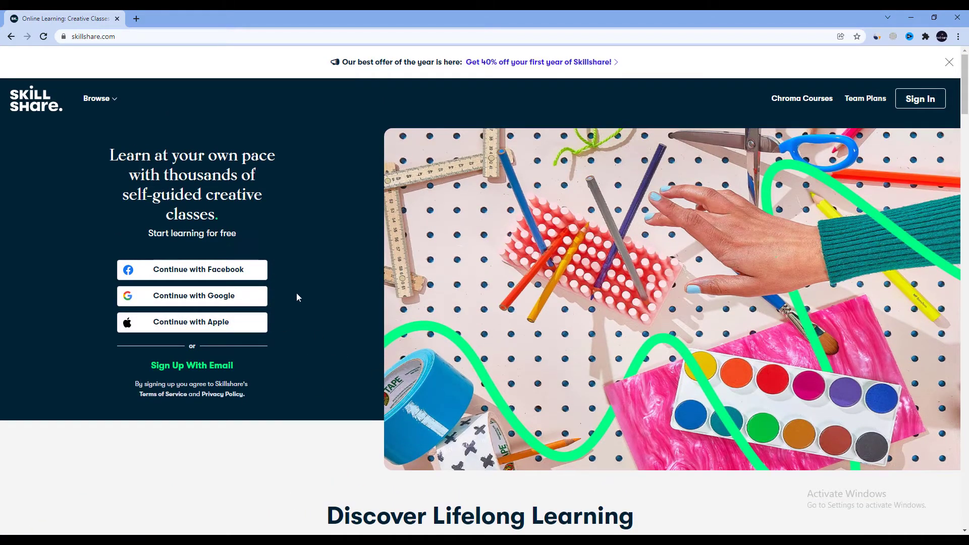
pyautogui.moveTo(282, 330)
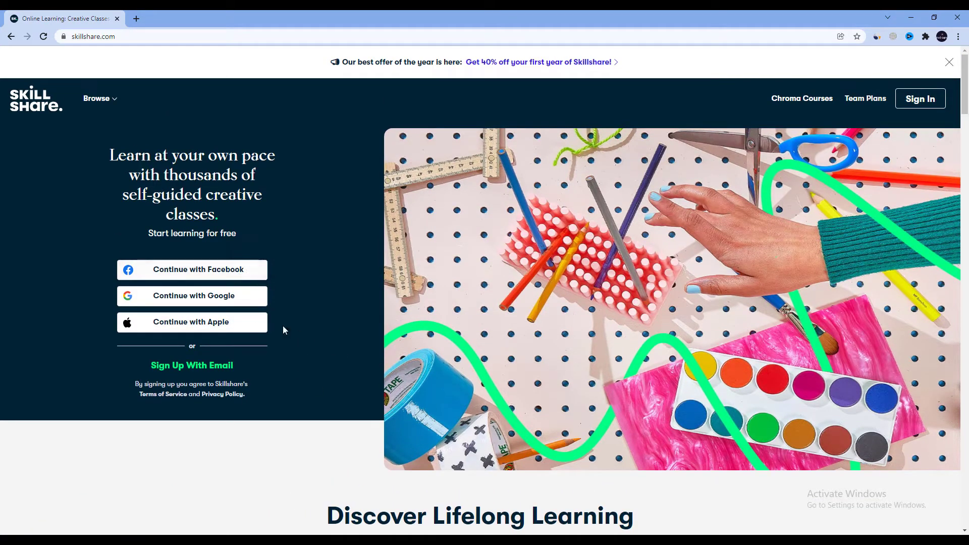
pyautogui.scroll(-3)
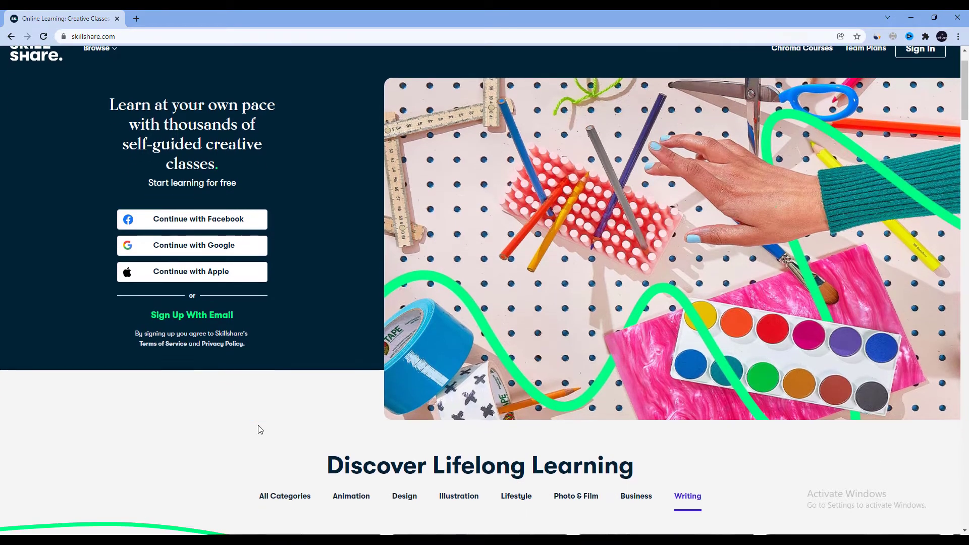
pyautogui.moveTo(320, 412)
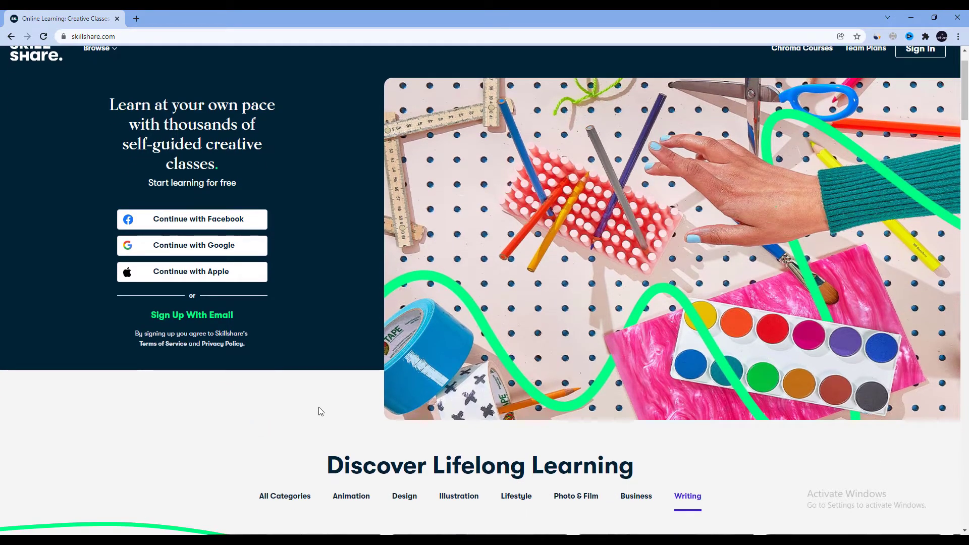
pyautogui.moveTo(346, 307)
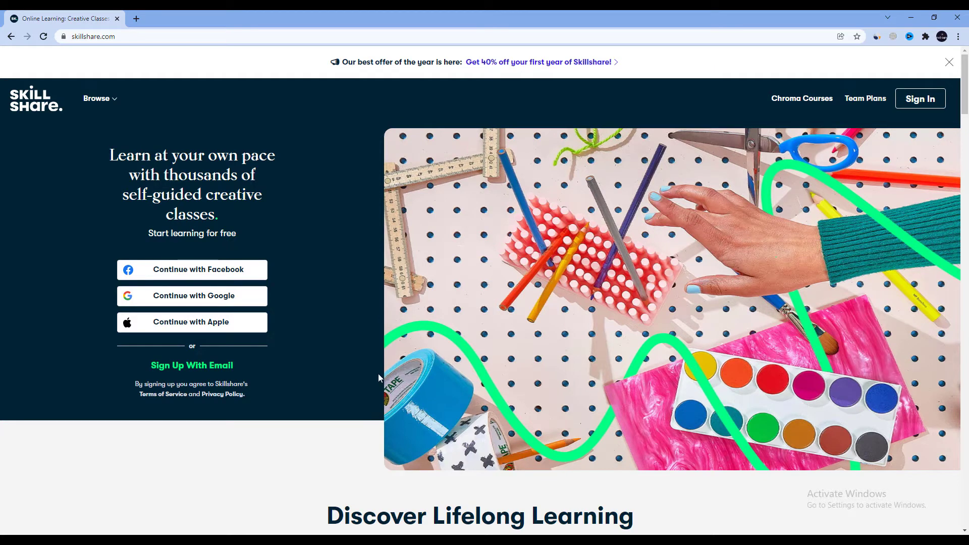
pyautogui.moveTo(374, 342)
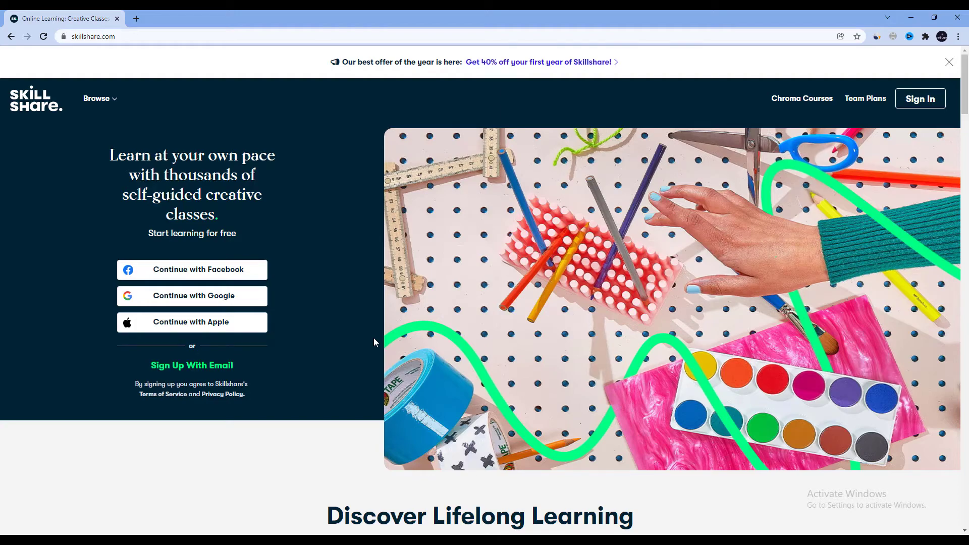
# - Page the All Categories class carousel through to its last page
pyautogui.scroll(-3)
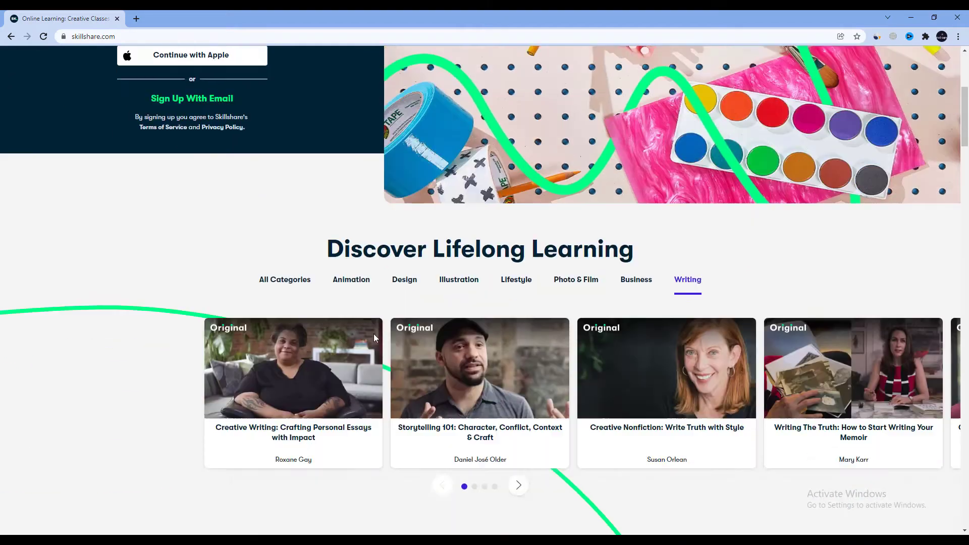
pyautogui.scroll(-3)
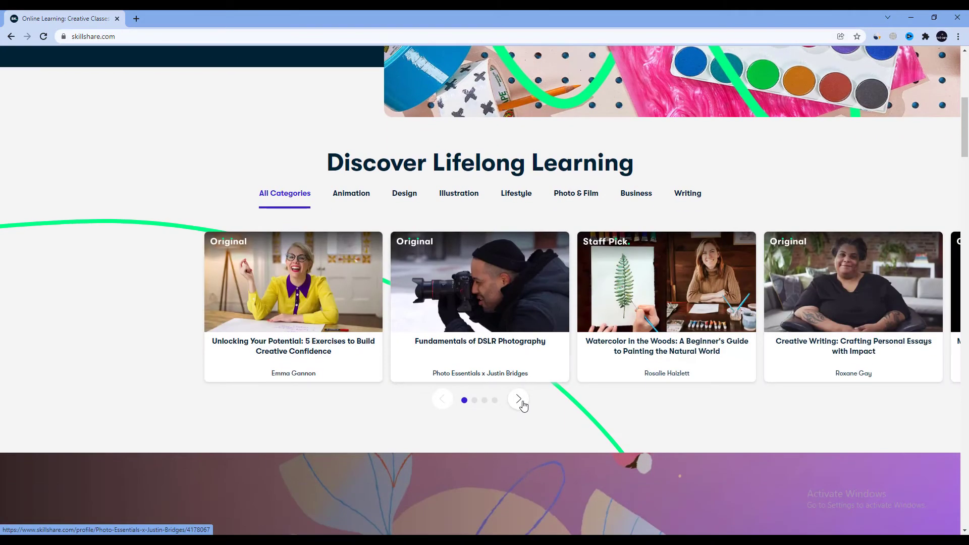
pyautogui.click(518, 398)
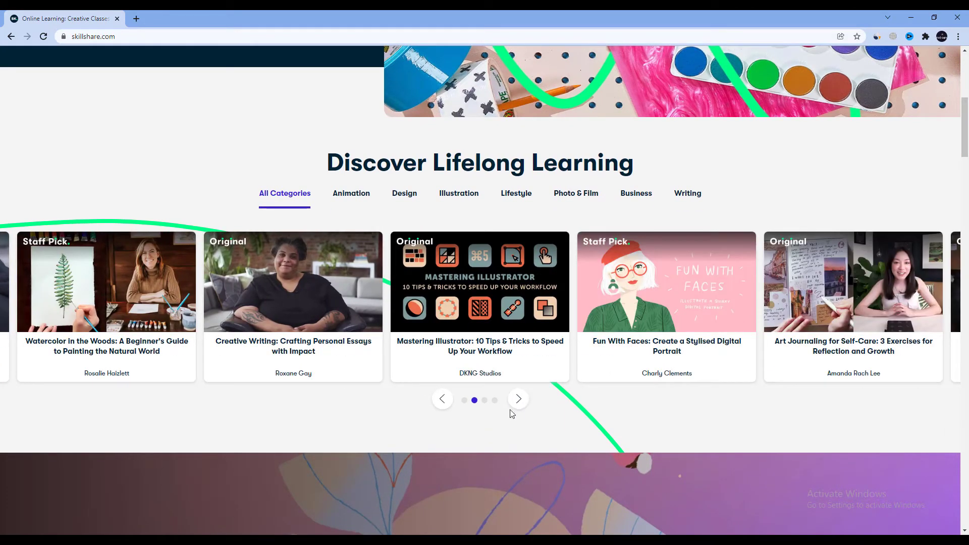
pyautogui.click(518, 398)
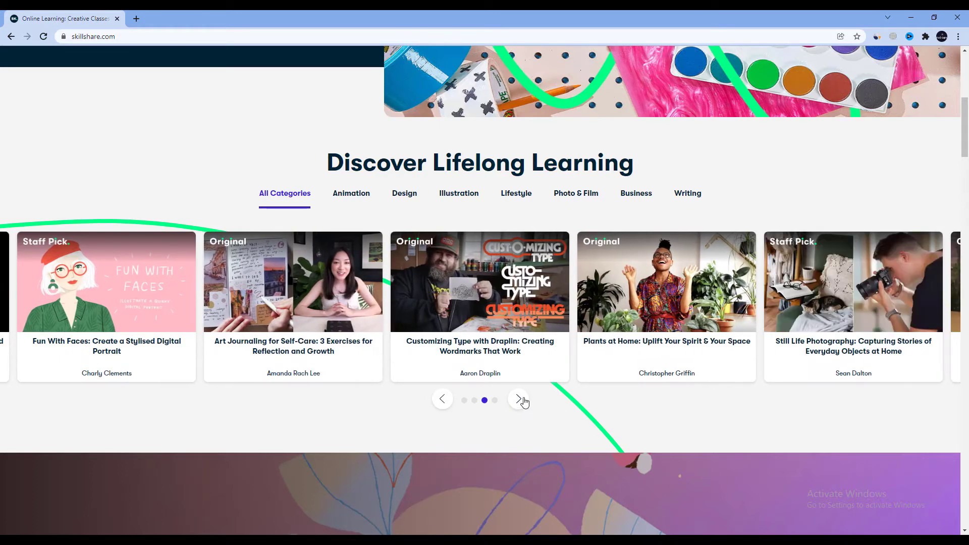
pyautogui.click(518, 398)
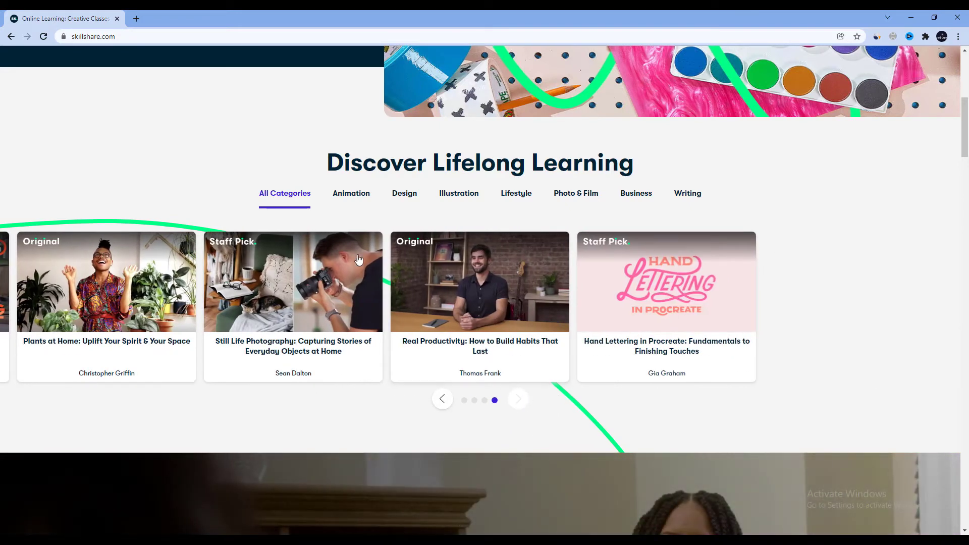
pyautogui.moveTo(351, 193)
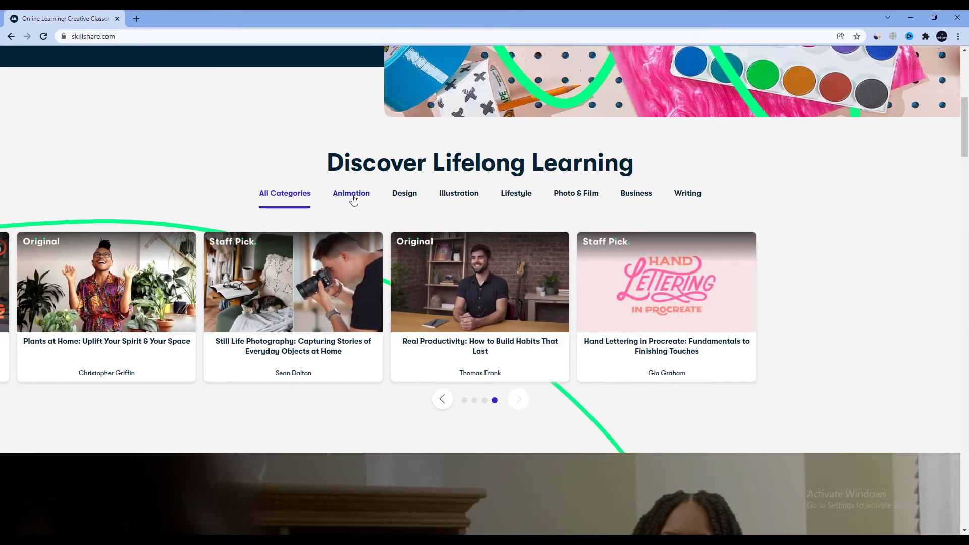
# - Switch the listings to Animation and advance its classes to the next page
pyautogui.click(351, 193)
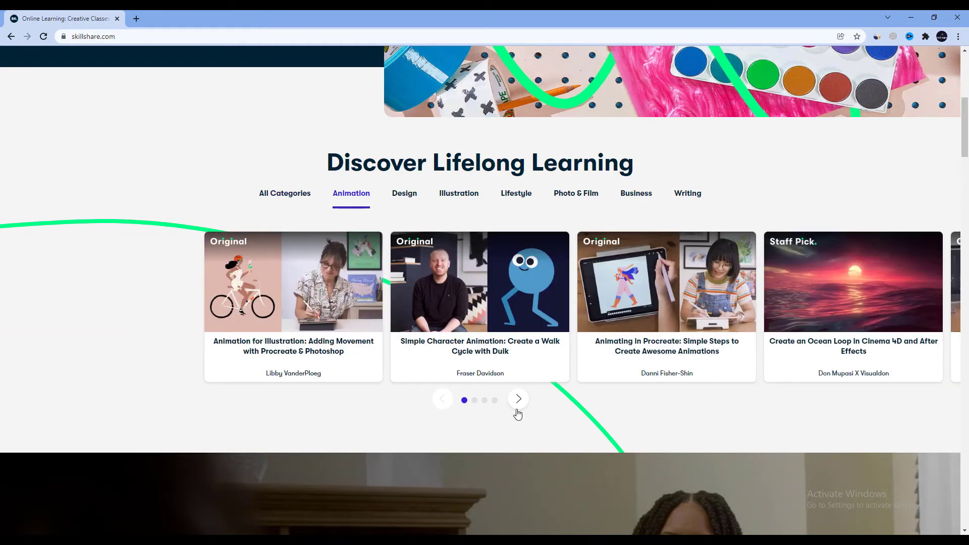
pyautogui.click(518, 399)
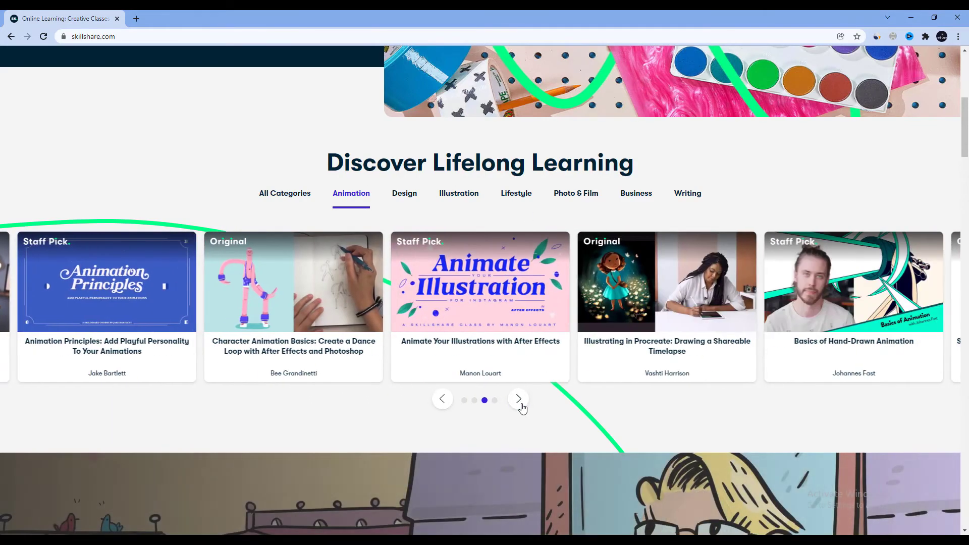
pyautogui.scroll(-3)
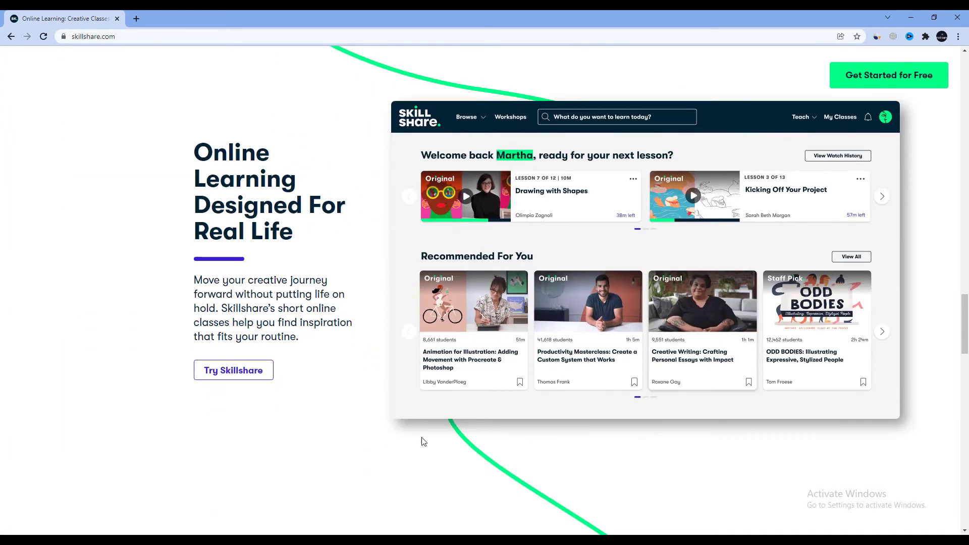
# - Scroll back to Discover Lifelong Learning showing the Animation classes on their last page
pyautogui.scroll(-3)
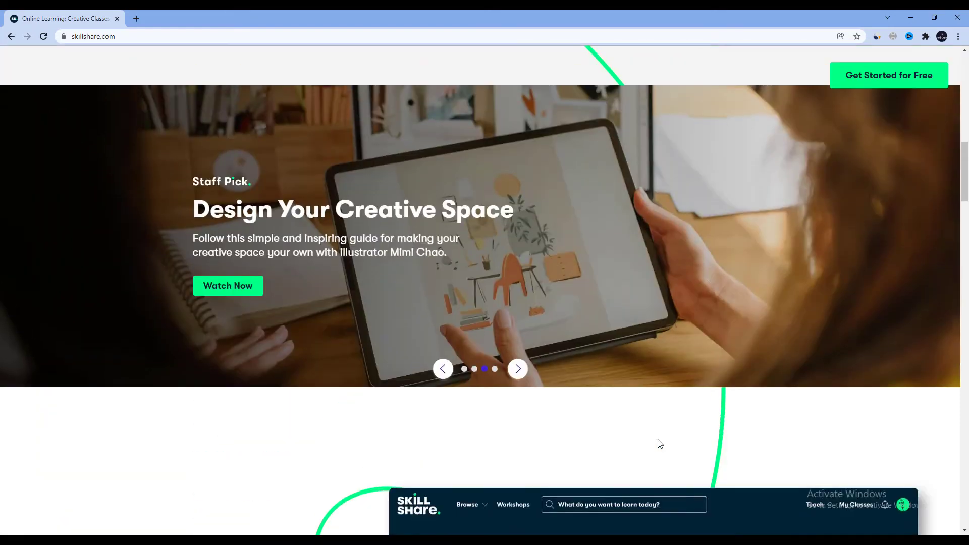
pyautogui.scroll(-3)
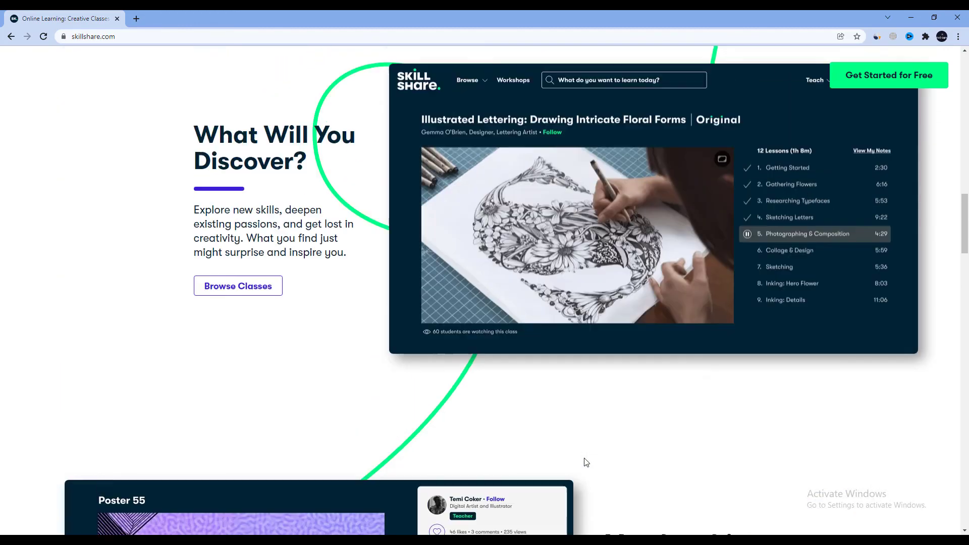
pyautogui.scroll(-3)
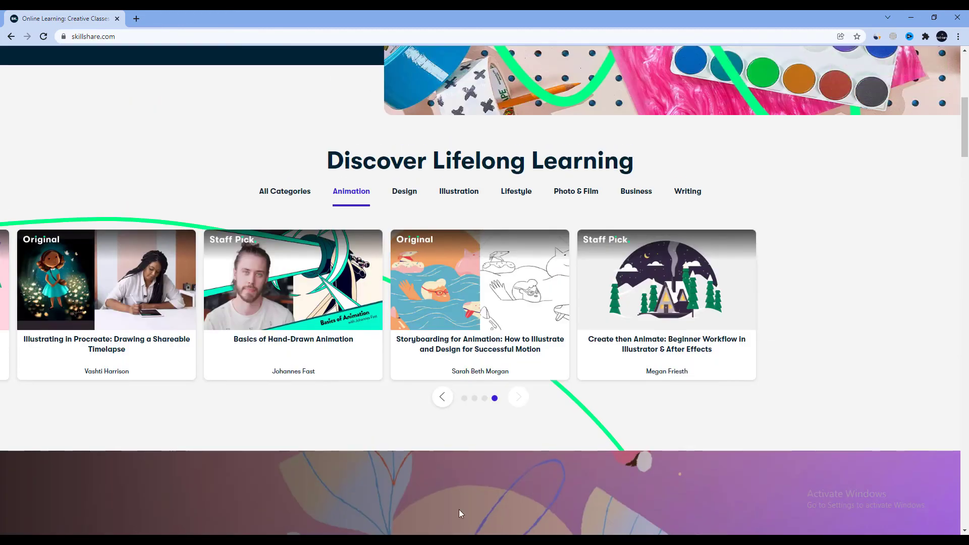